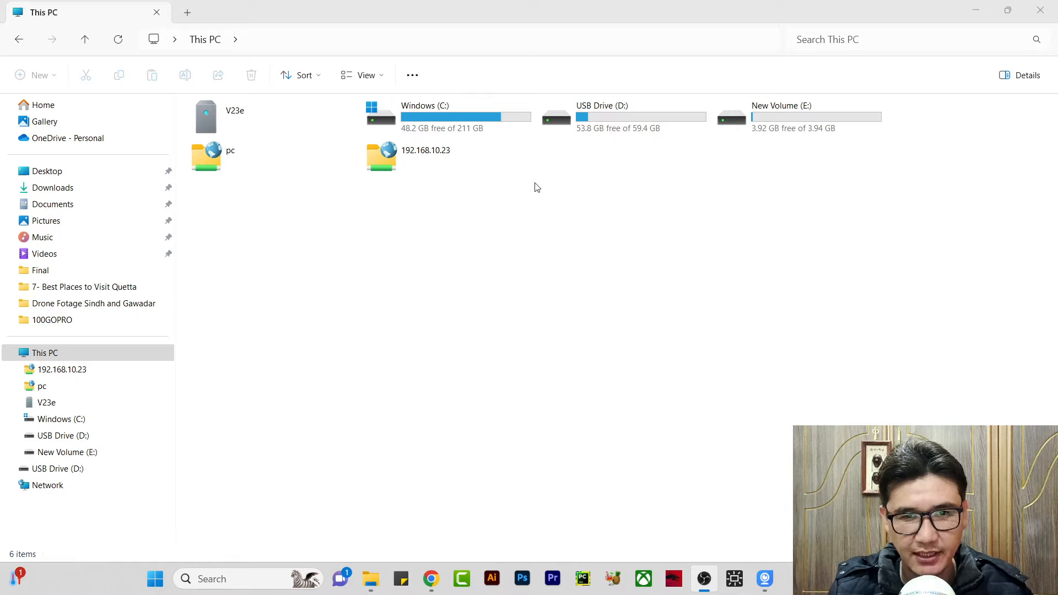
Step: Search 'disk management' from the taskbar to launch the Disk Management console
left_click(448, 117)
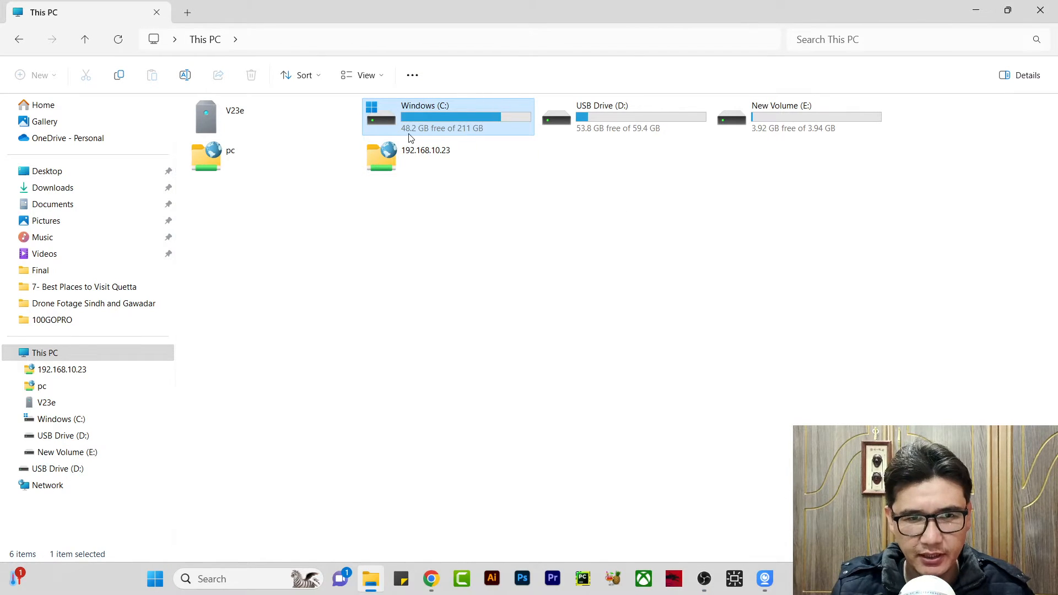
mouse_move(436, 135)
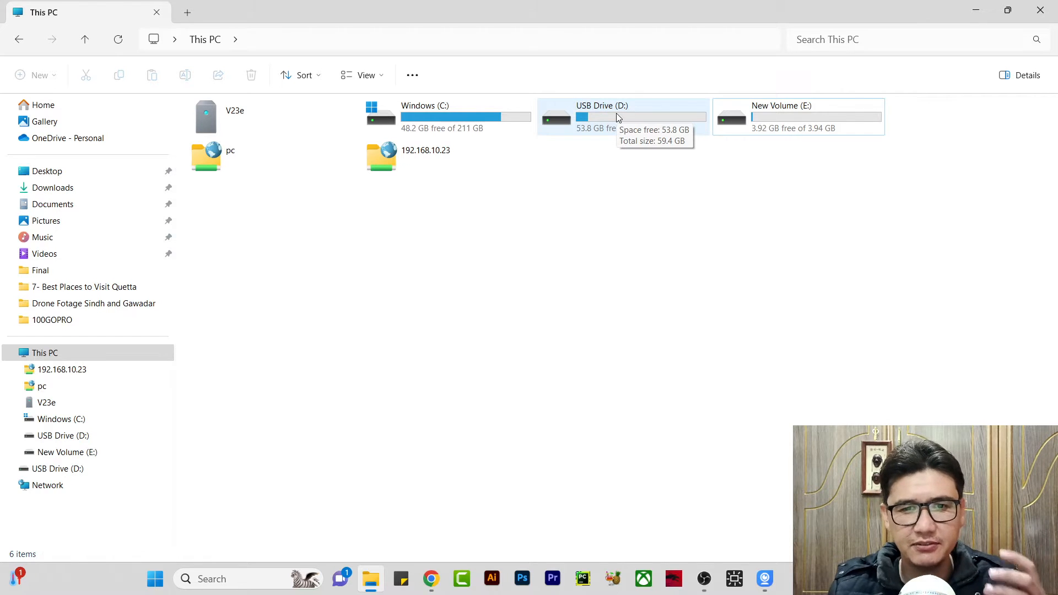
mouse_move(595, 113)
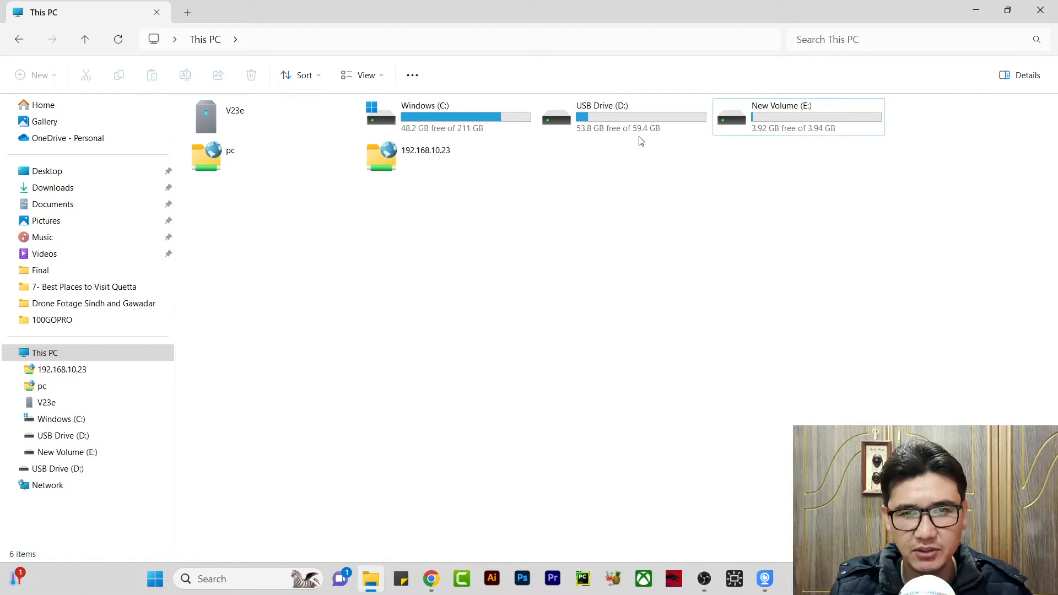
left_click(622, 117)
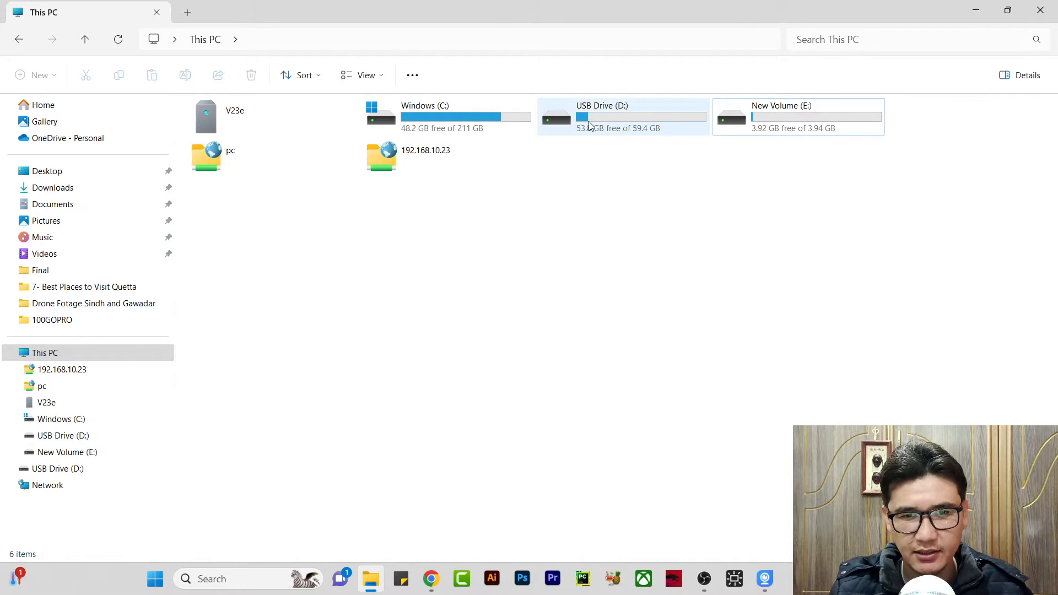
mouse_move(580, 132)
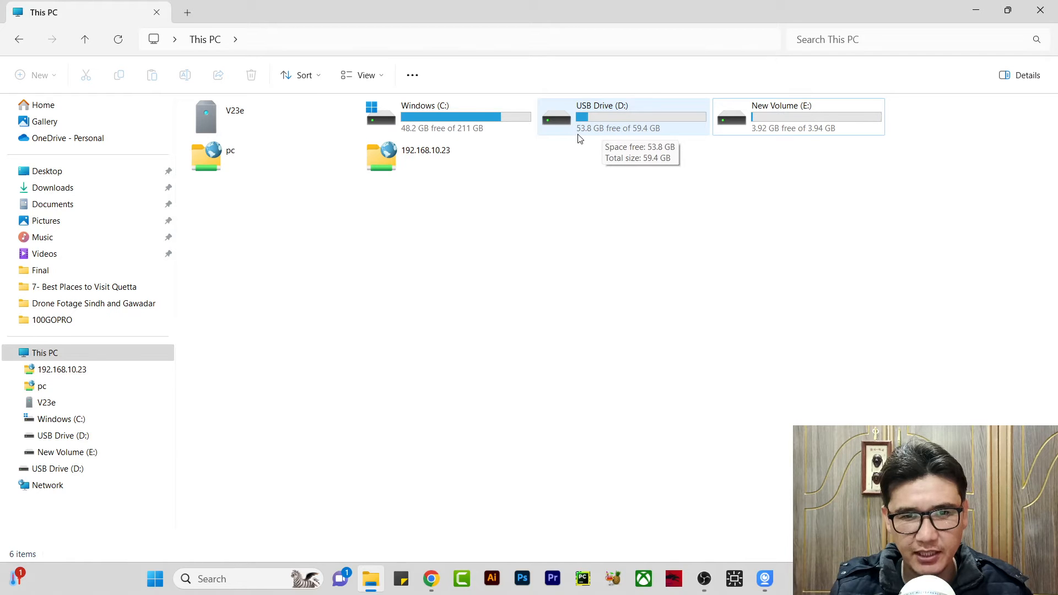
mouse_move(583, 135)
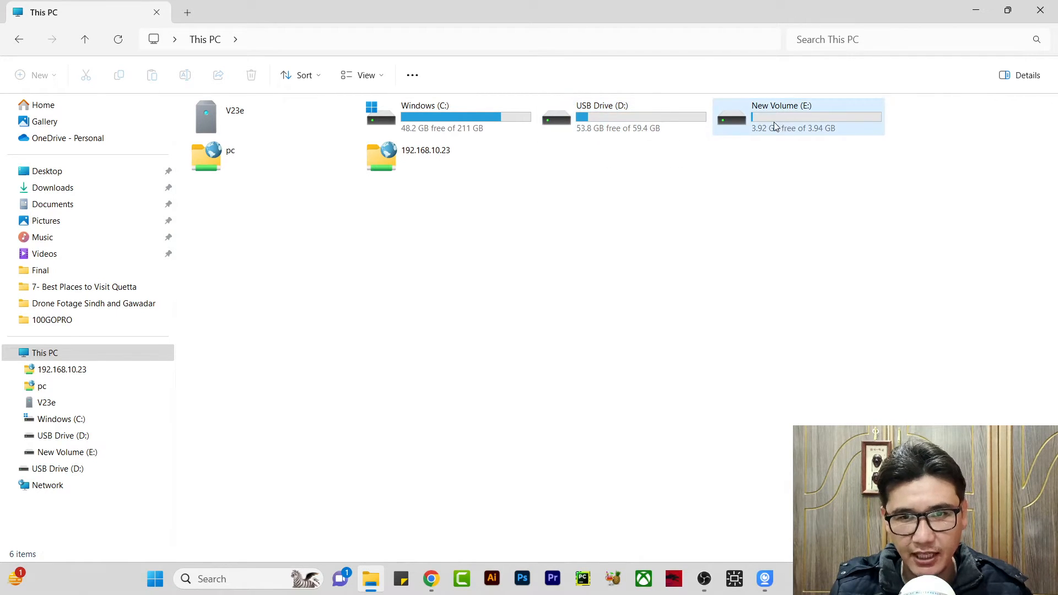
mouse_move(776, 122)
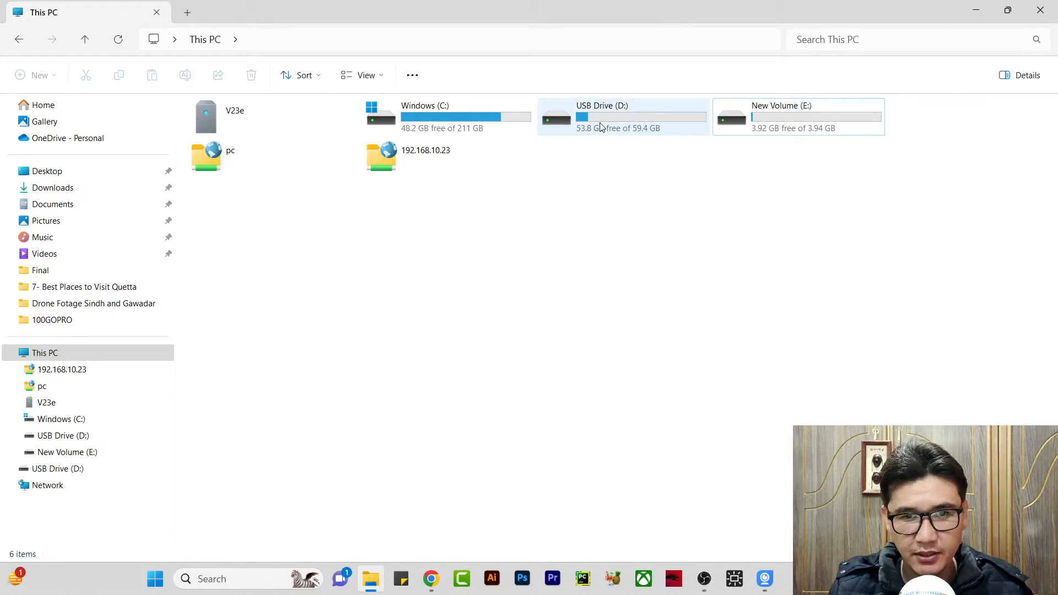
mouse_move(607, 122)
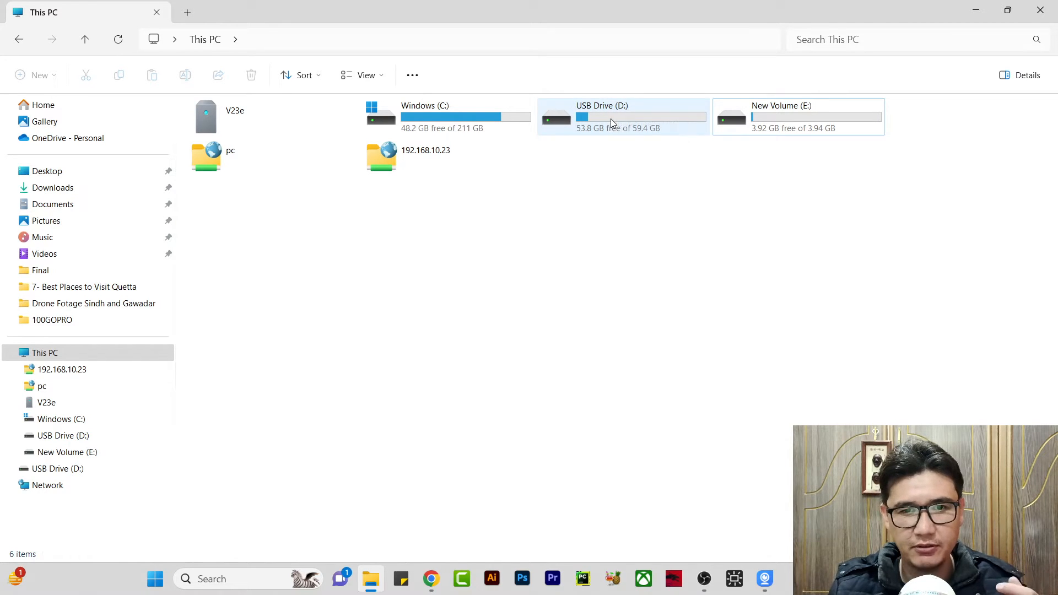
mouse_move(608, 125)
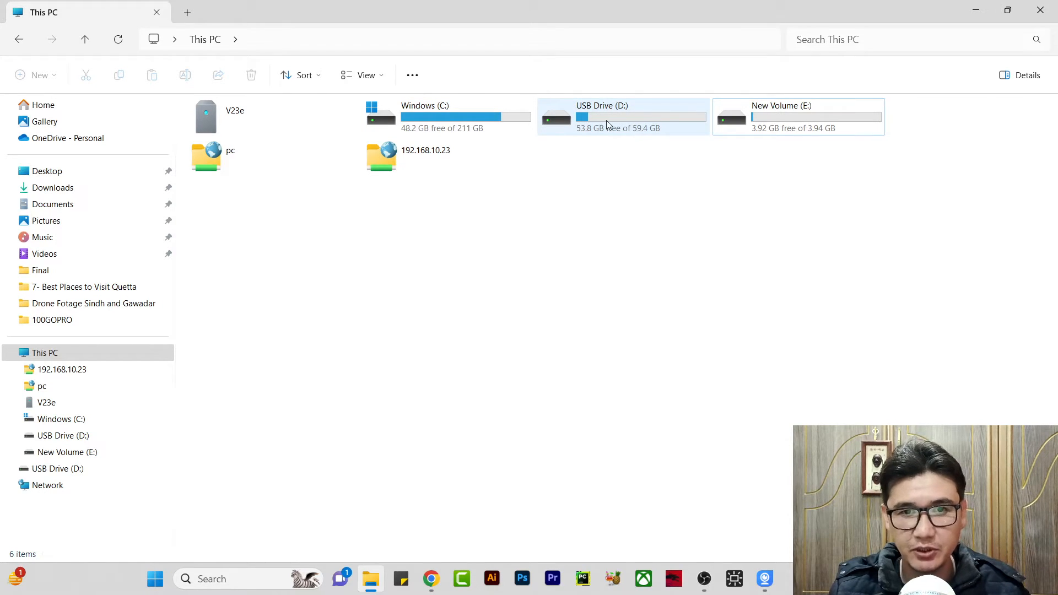
mouse_move(604, 121)
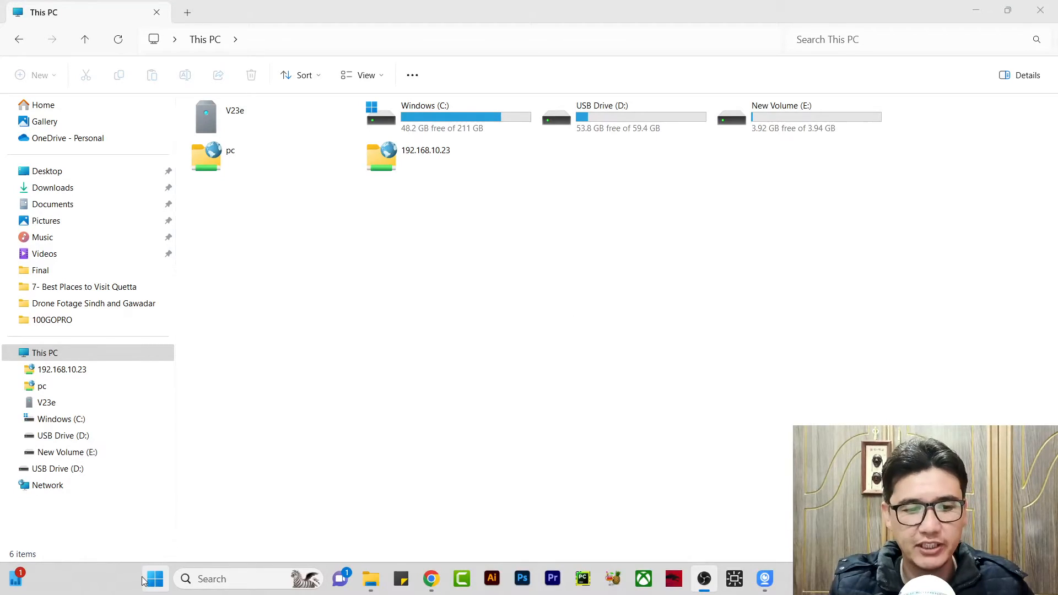
mouse_move(188, 558)
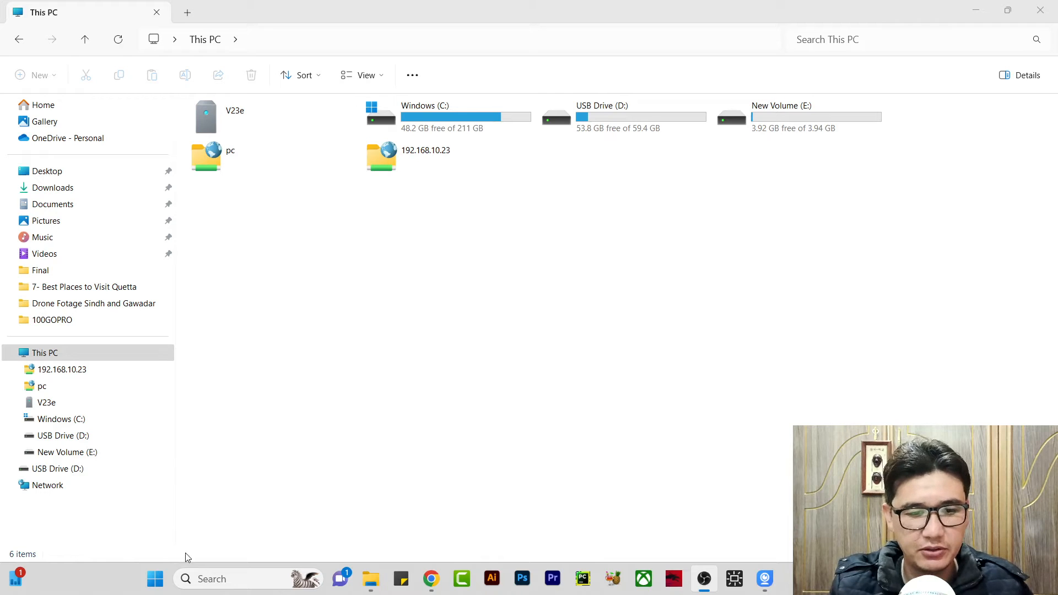
right_click(154, 579)
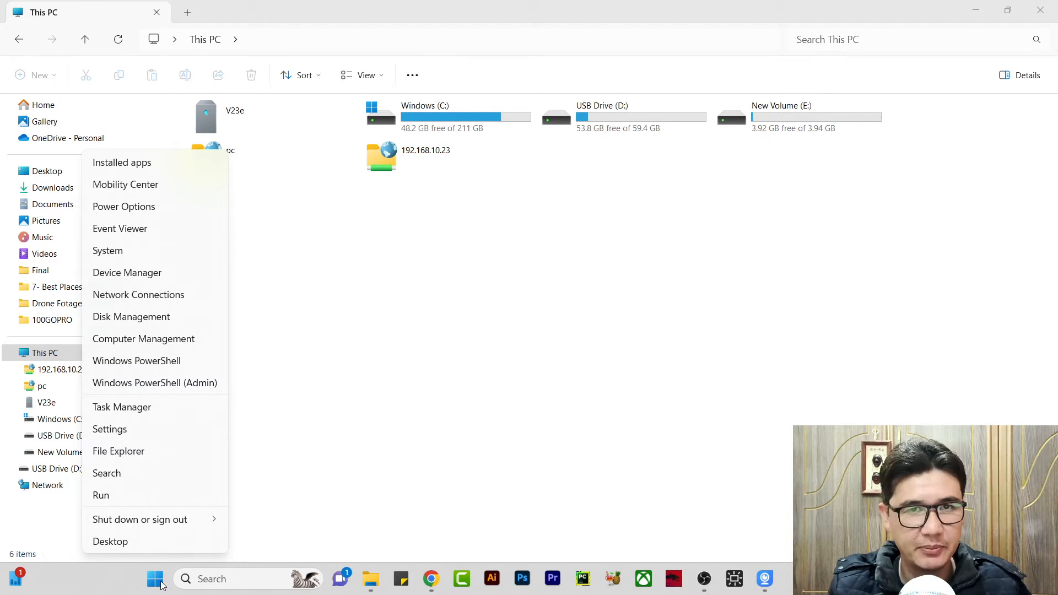
mouse_move(132, 316)
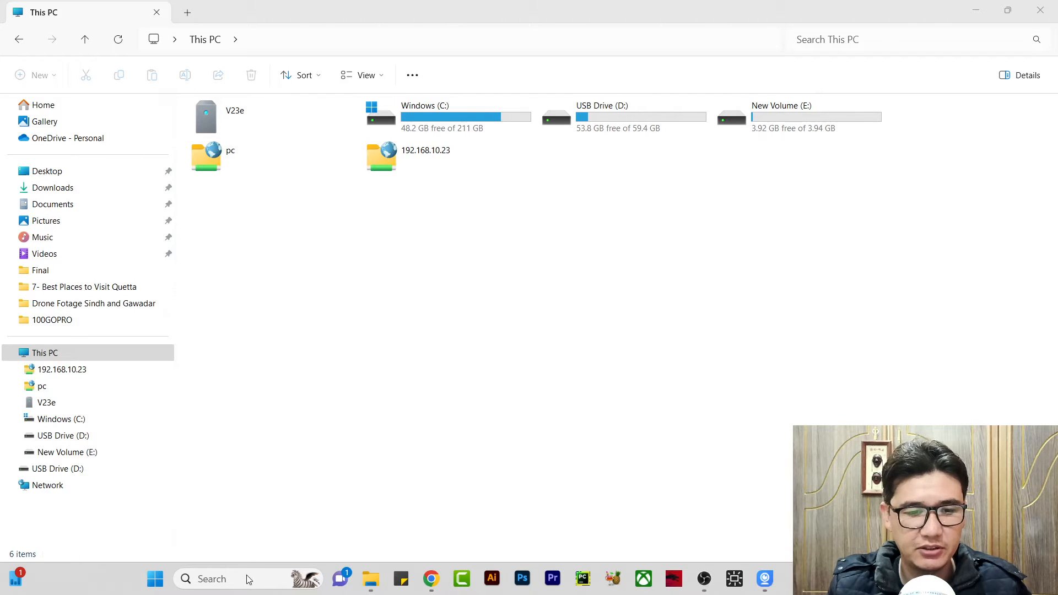
type("disk")
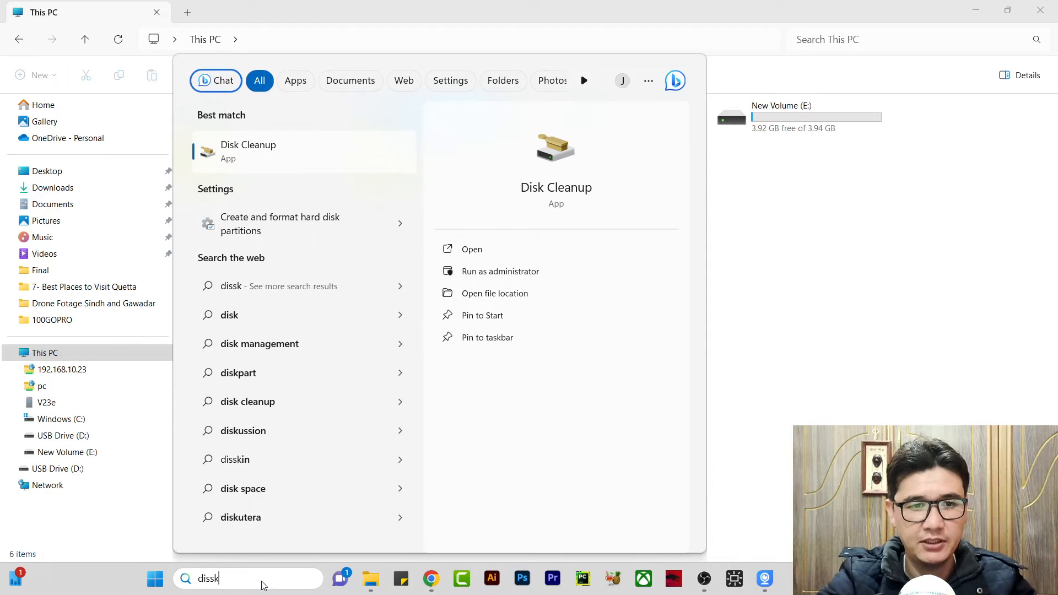
type("disk ma")
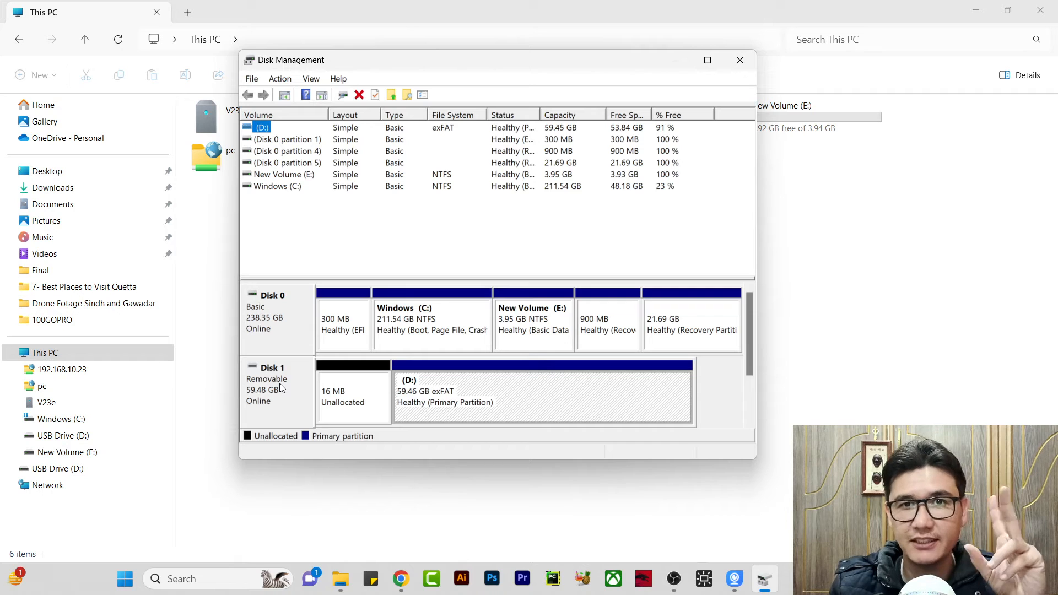
mouse_move(458, 271)
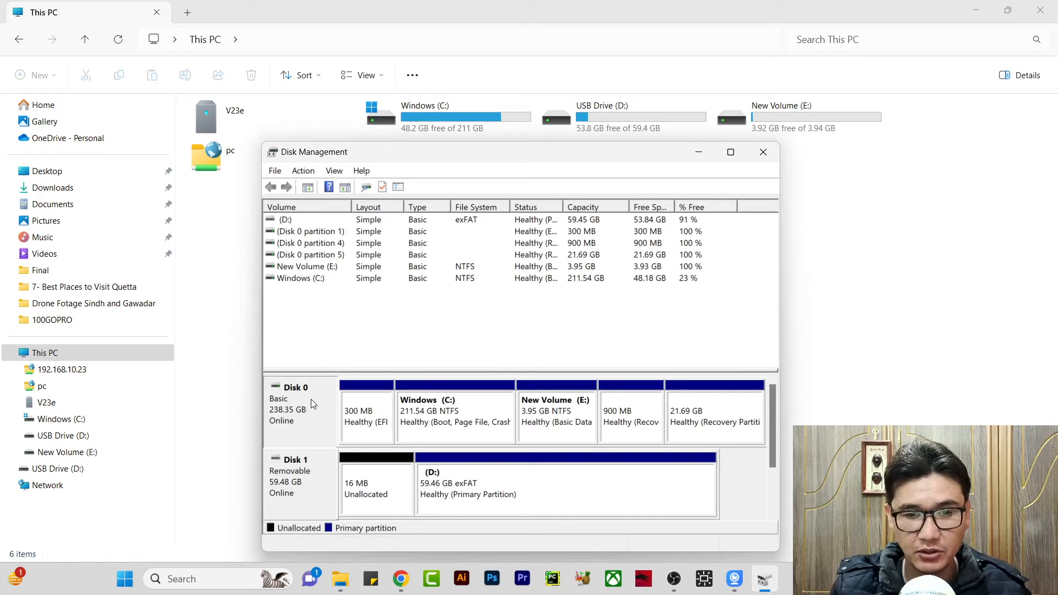
mouse_move(508, 415)
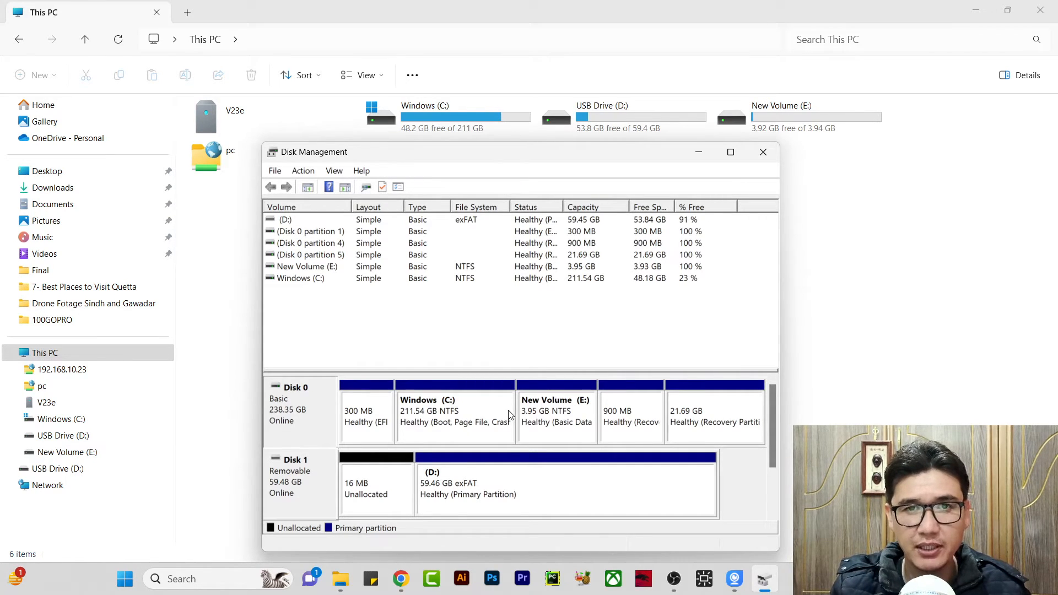
mouse_move(917, 129)
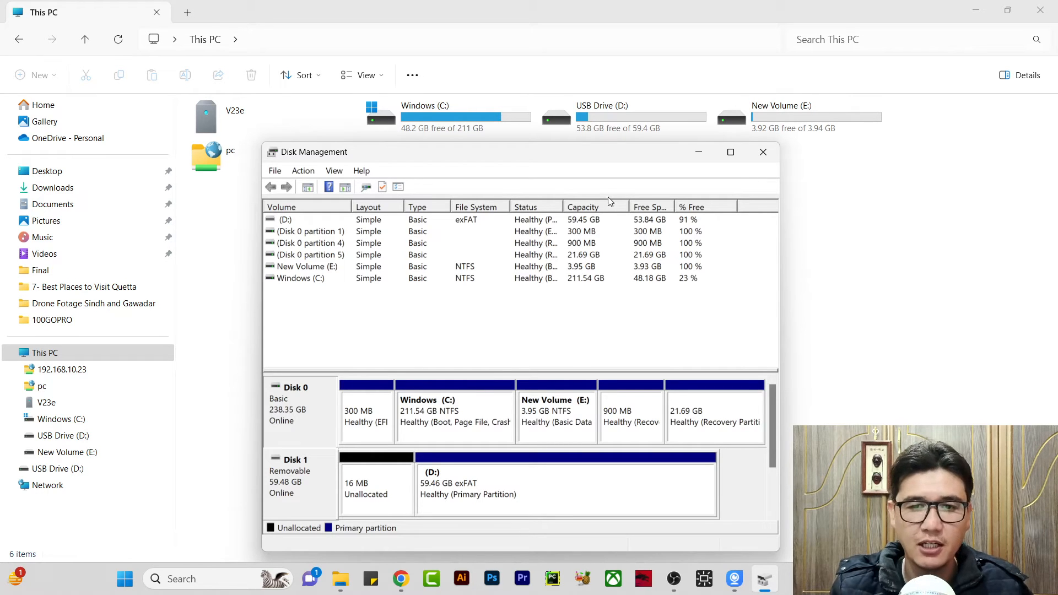
left_click(799, 116)
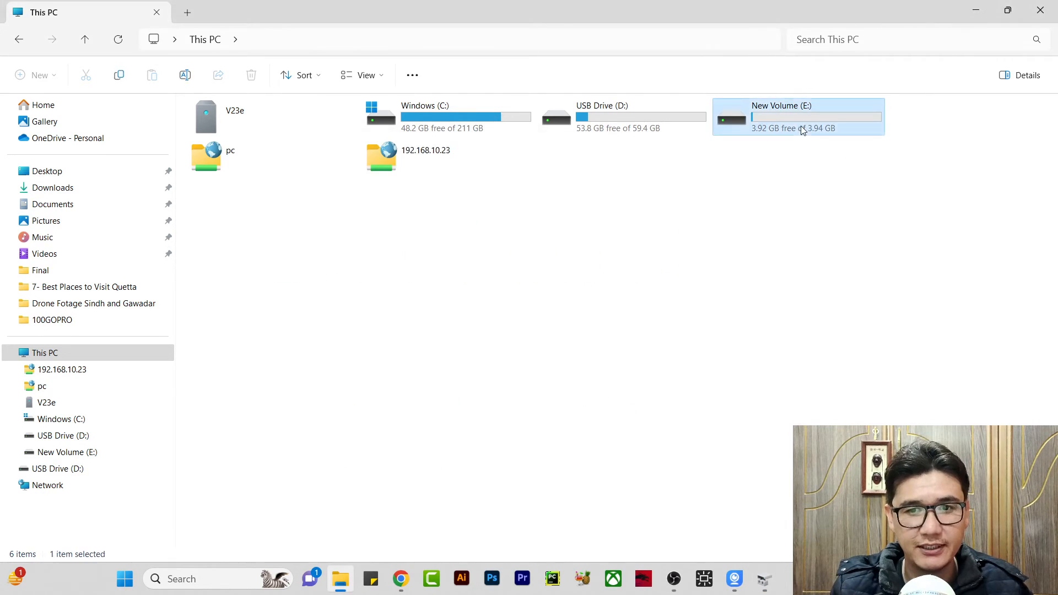
double_click(798, 116)
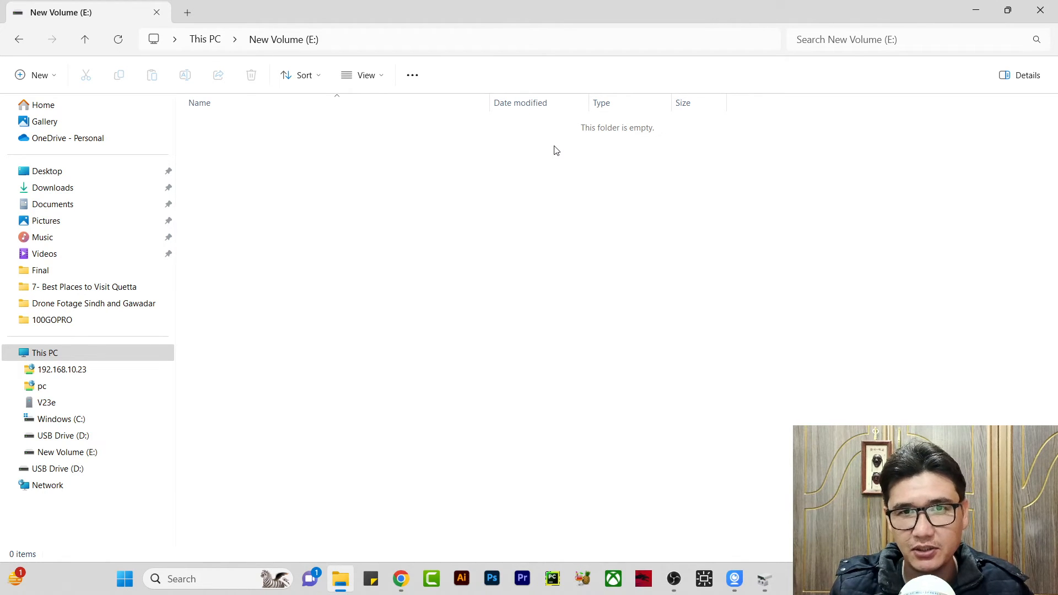
mouse_move(470, 136)
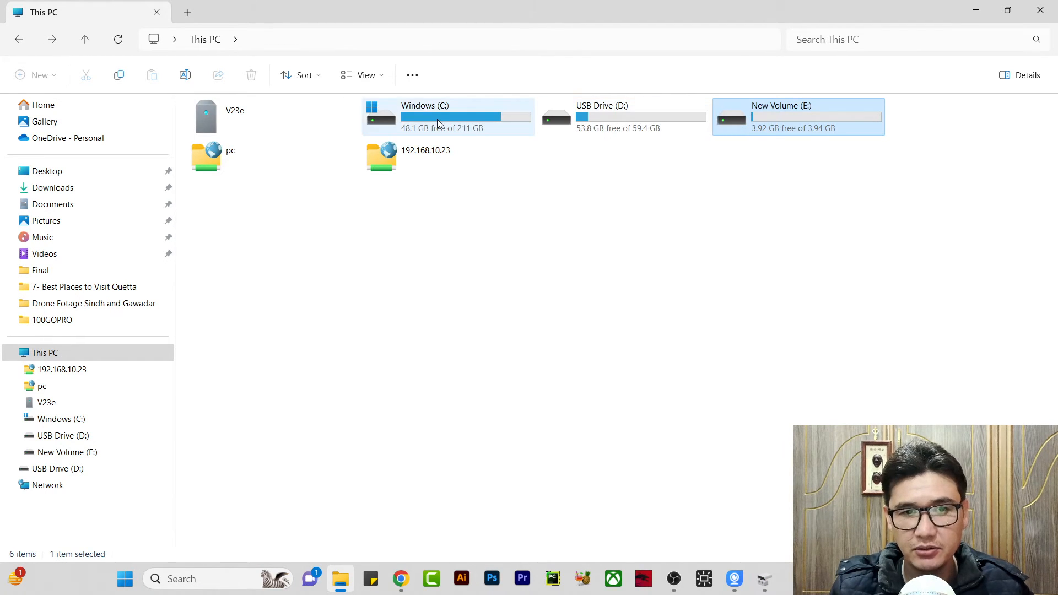
Step: Return to Disk Management and delete the New Volume (E:) partition on Disk 0
left_click(448, 117)
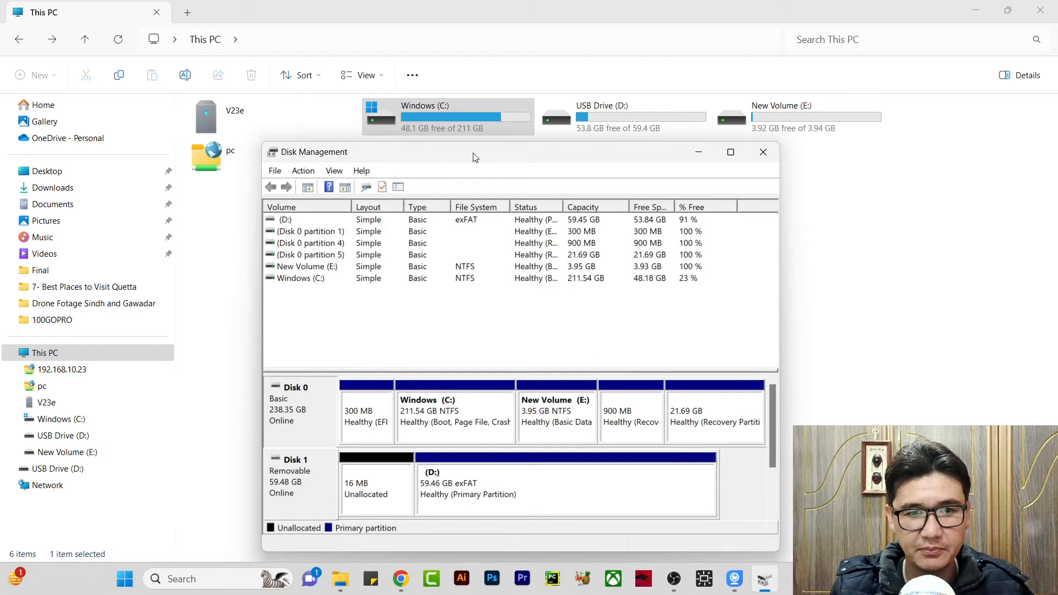
left_click_drag(472, 153, 474, 154)
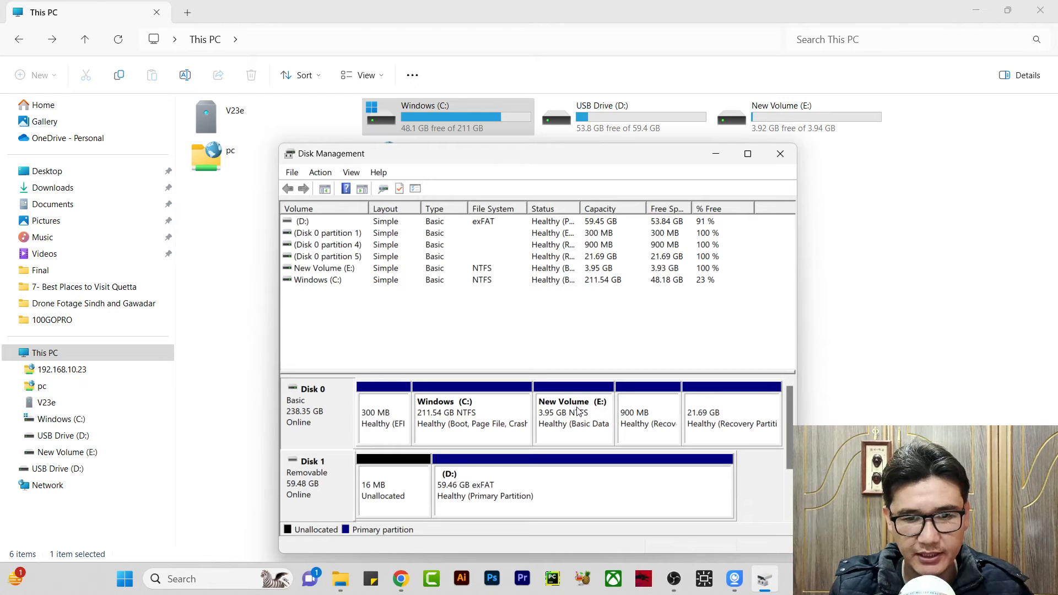
right_click(574, 415)
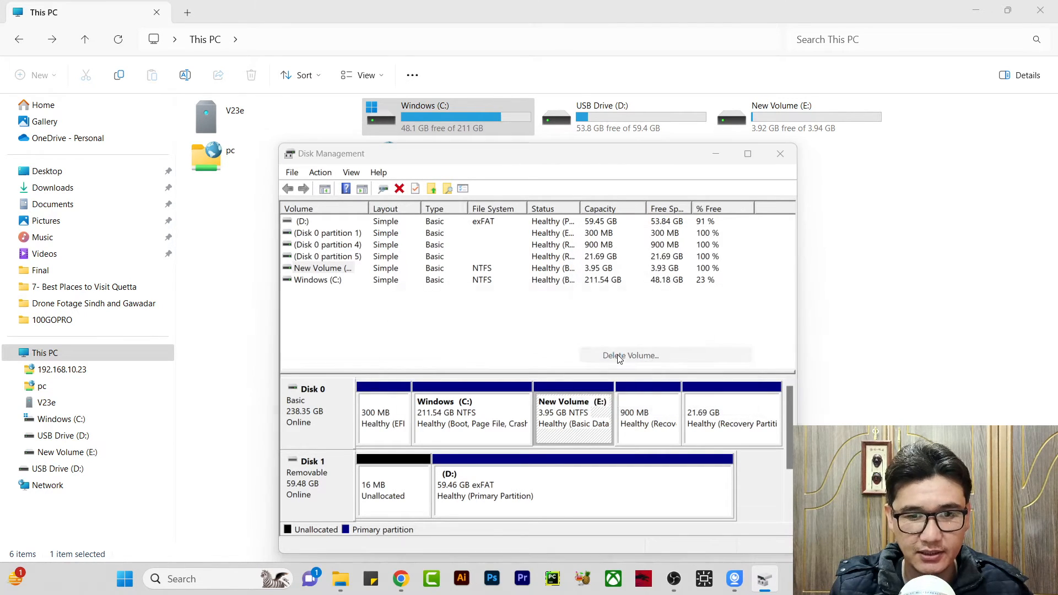
left_click(630, 355)
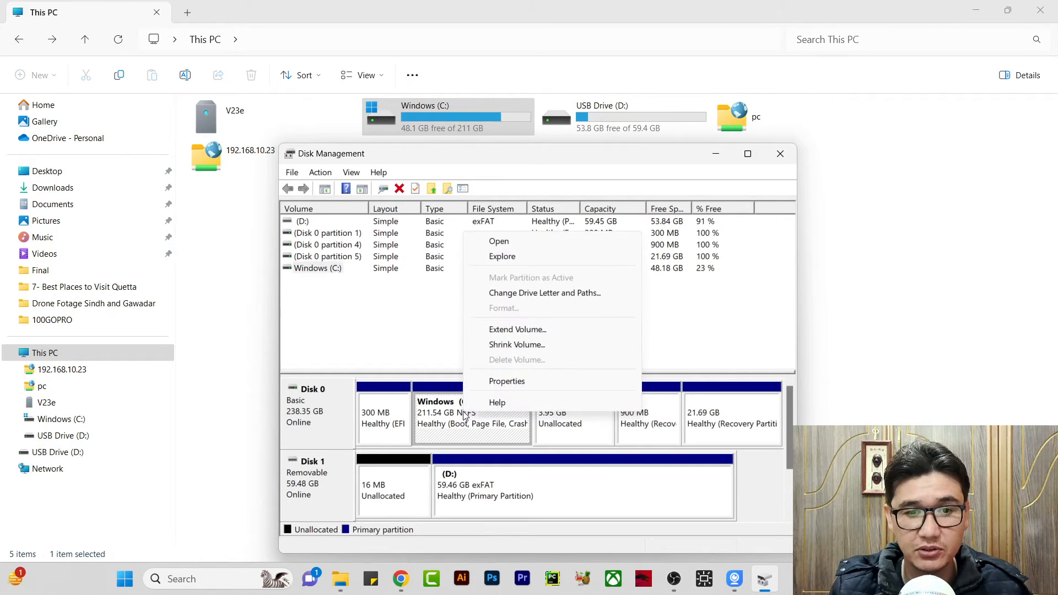
Step: Launch the Extend Volume Wizard for Windows (C:) and advance past its welcome page
left_click(517, 330)
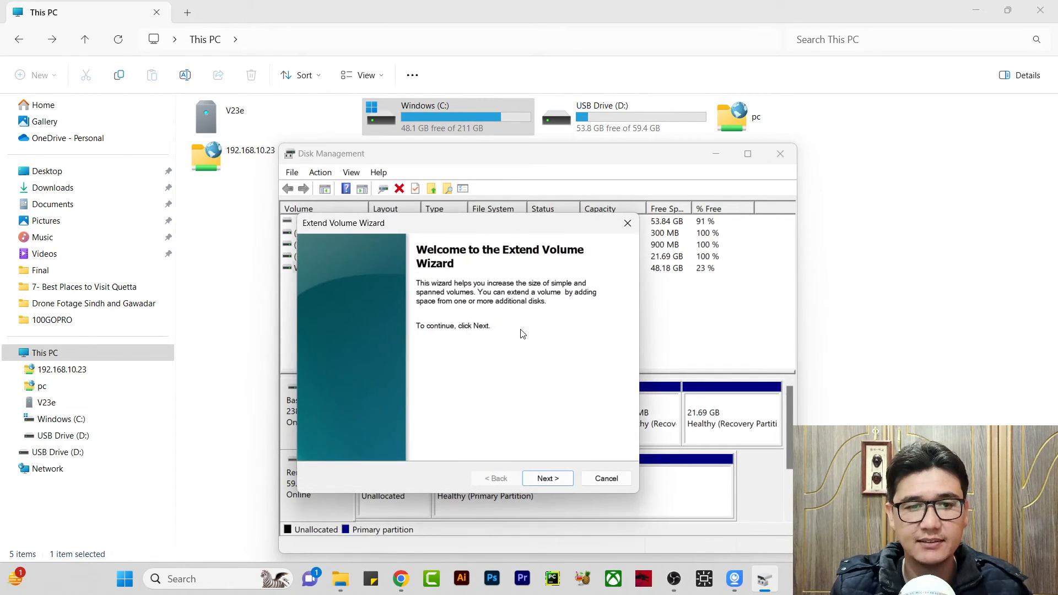
left_click(547, 478)
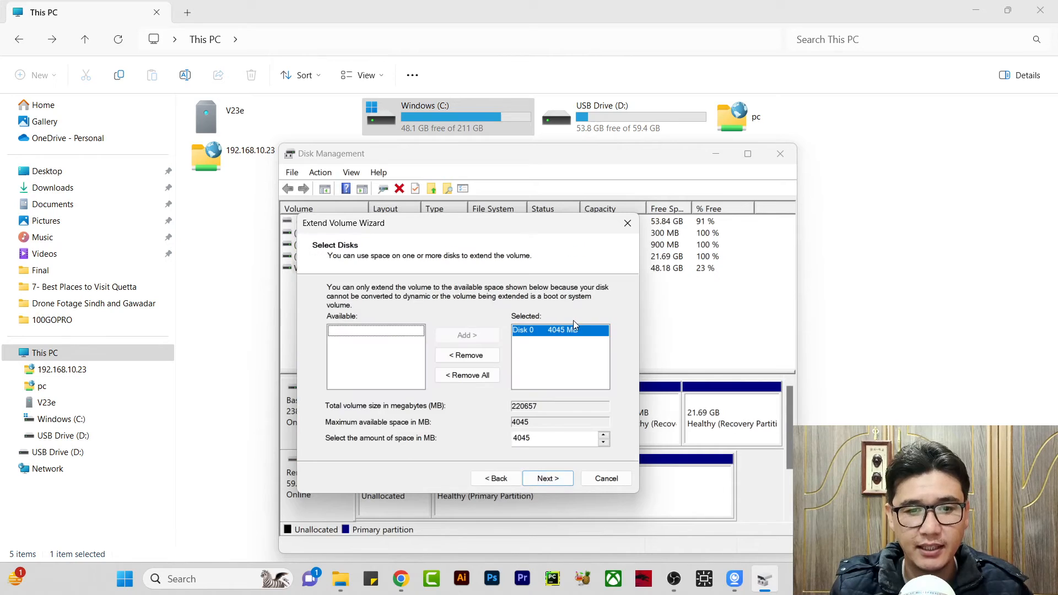